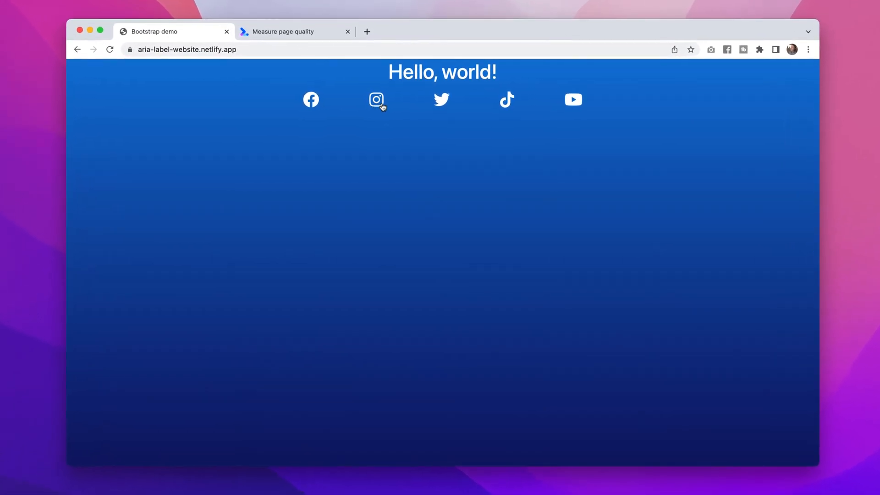
mouse_move(442, 99)
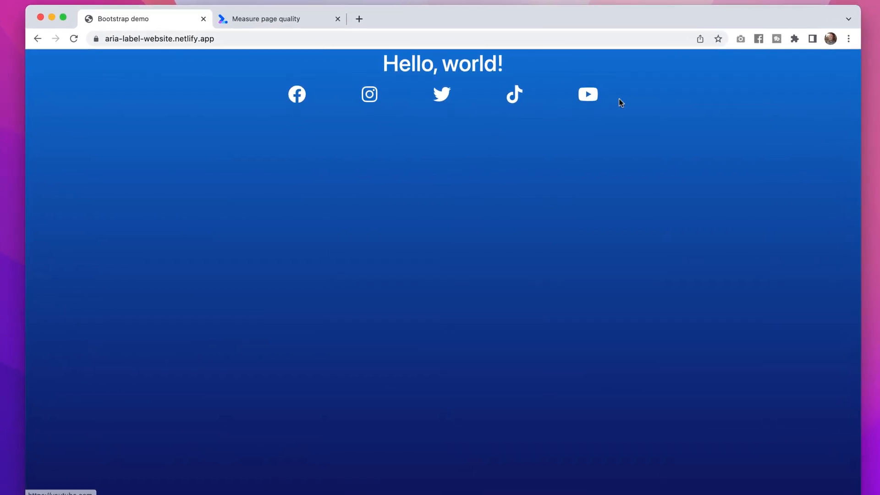
mouse_move(439, 130)
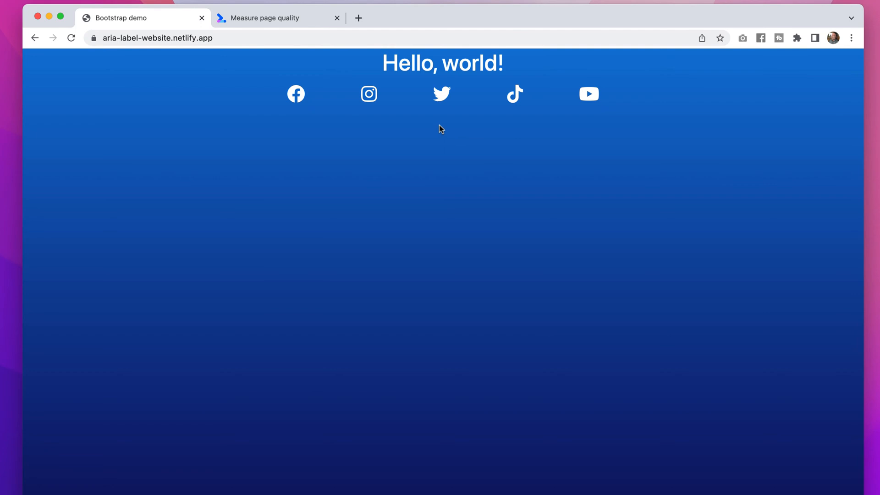
mouse_move(464, 103)
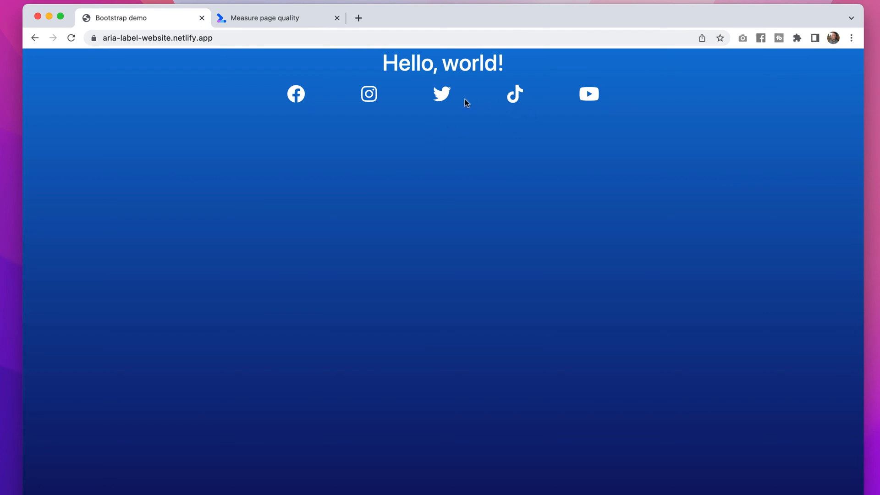
Step: View the Measure page quality scores and drill into the Accessibility score of 93
click(276, 17)
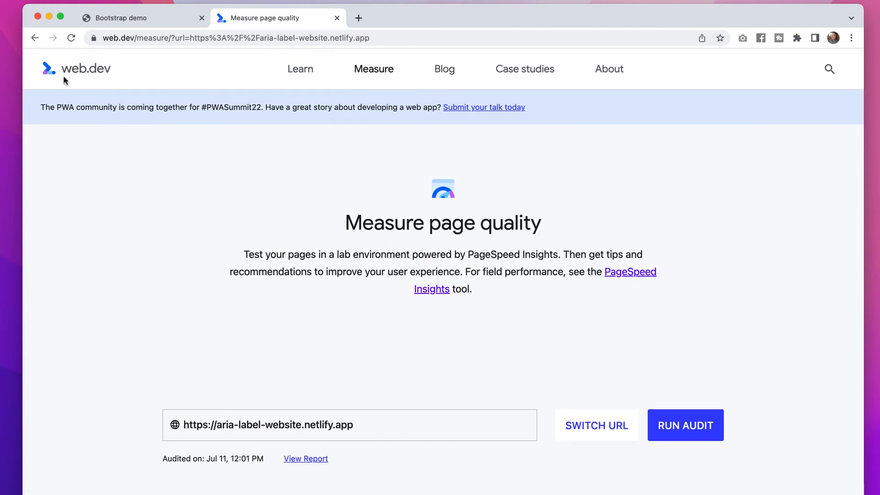
mouse_move(181, 132)
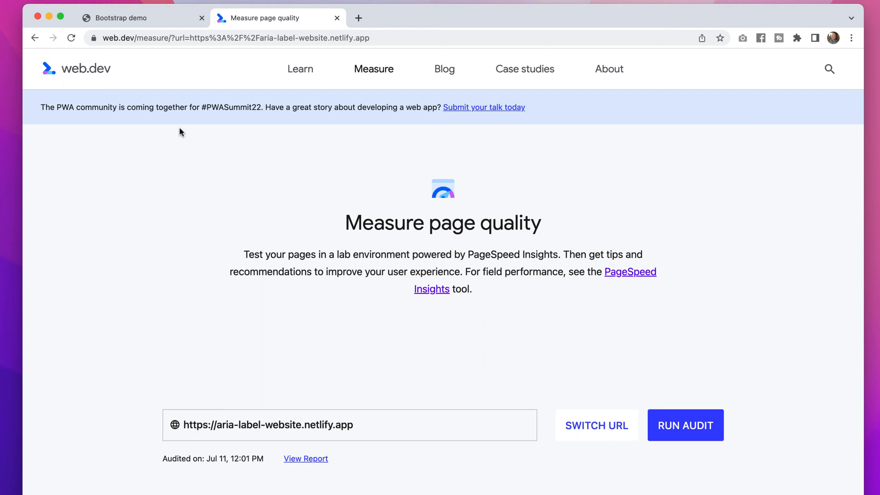
scroll(down, 3)
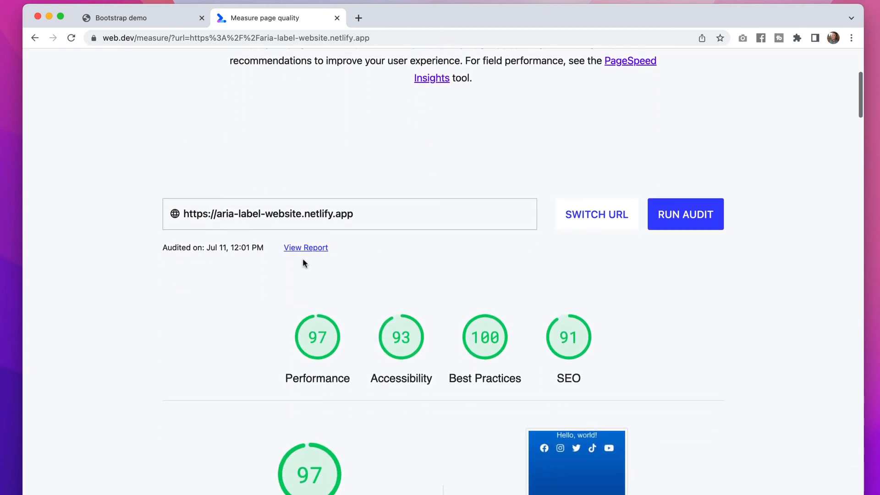
mouse_move(413, 362)
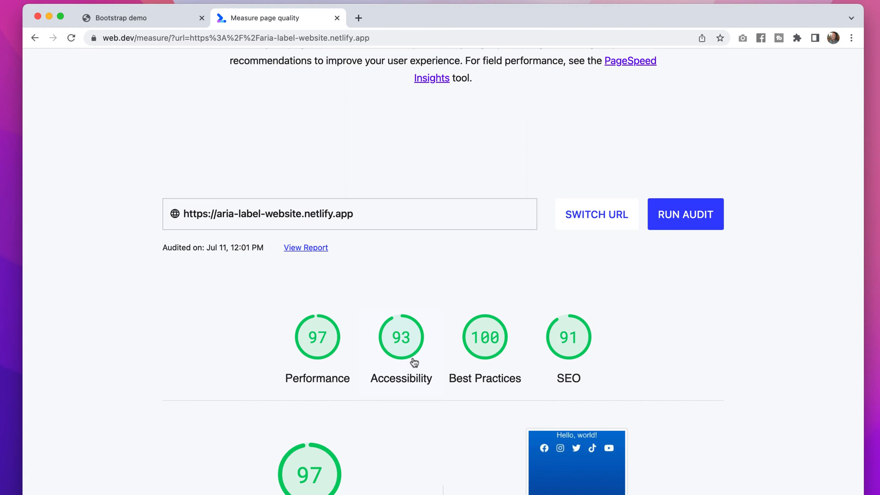
mouse_move(410, 351)
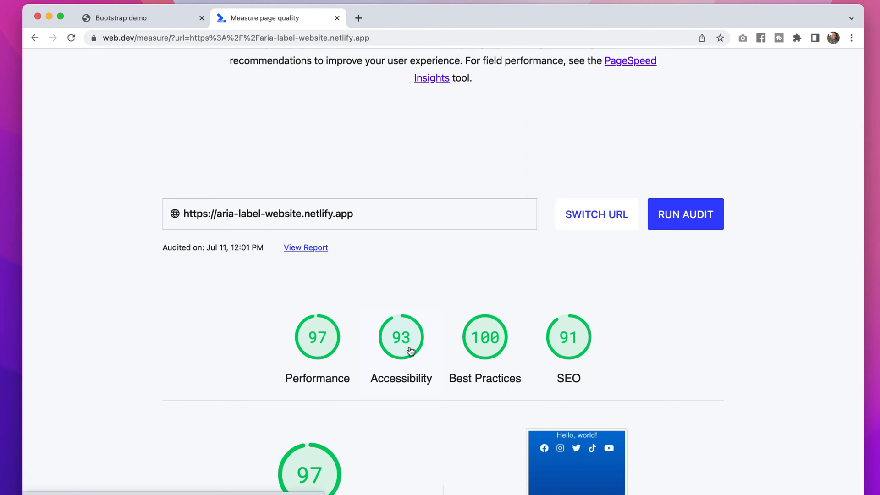
click(402, 336)
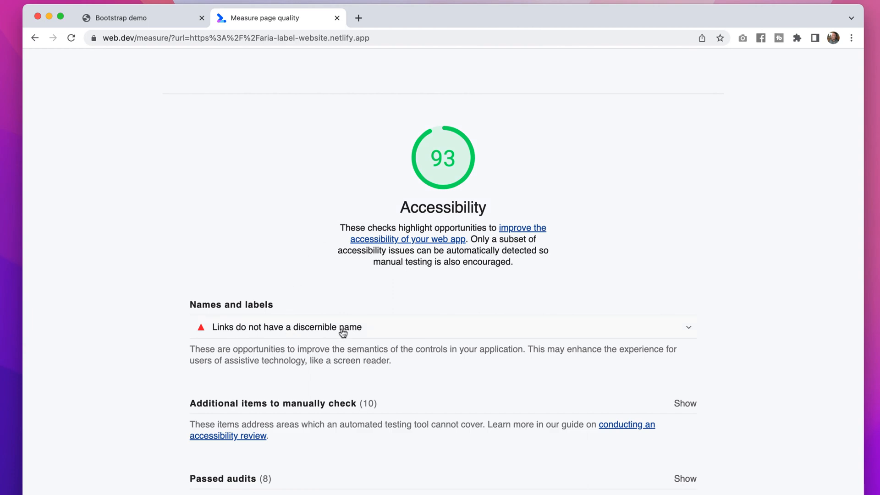
Step: Expand 'Links do not have a discernible name' to reveal the five failing social icon links
click(287, 328)
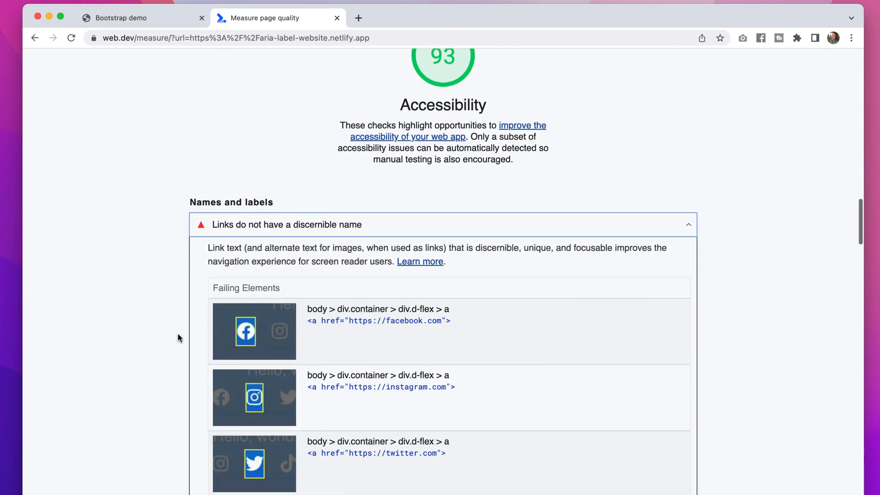
mouse_move(243, 247)
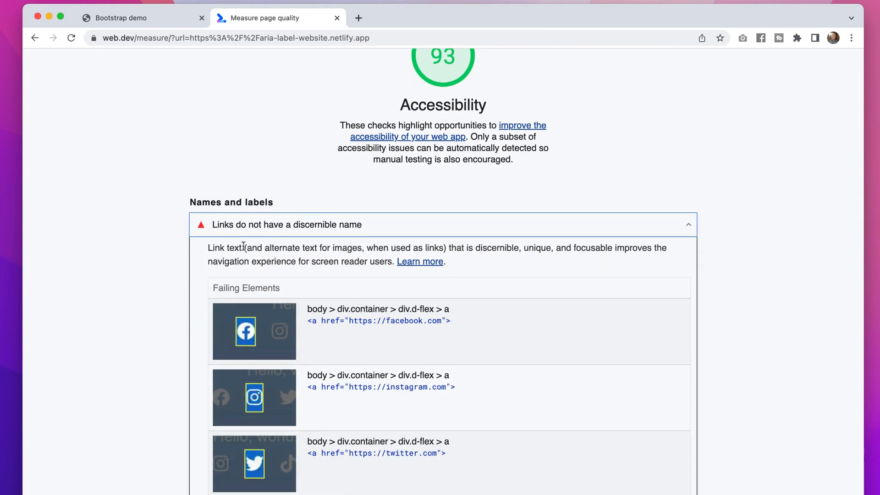
mouse_move(337, 327)
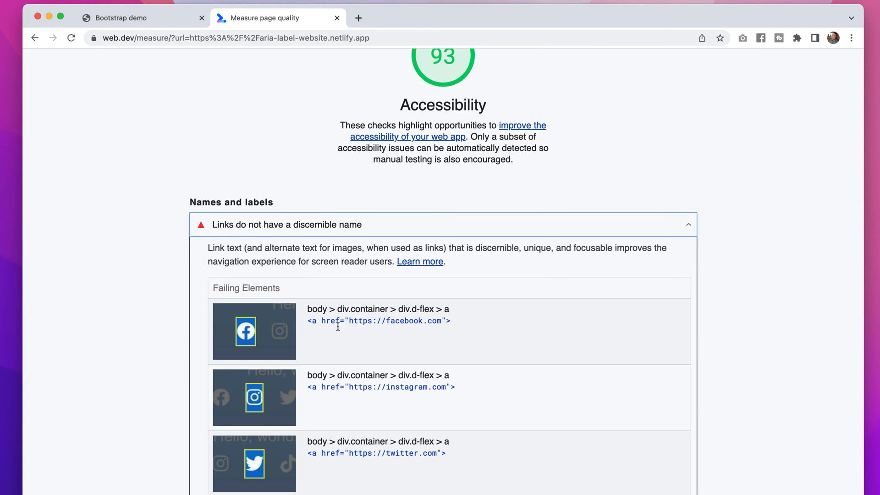
mouse_move(375, 332)
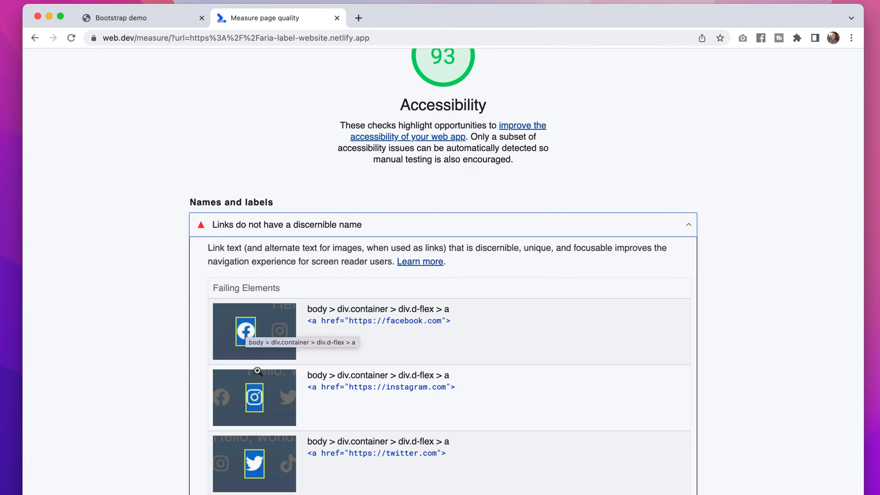
scroll(down, 3)
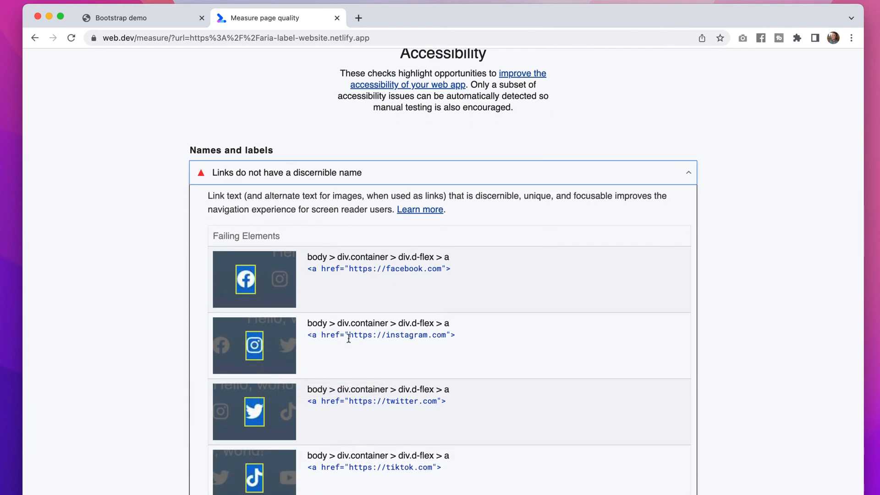
scroll(down, 3)
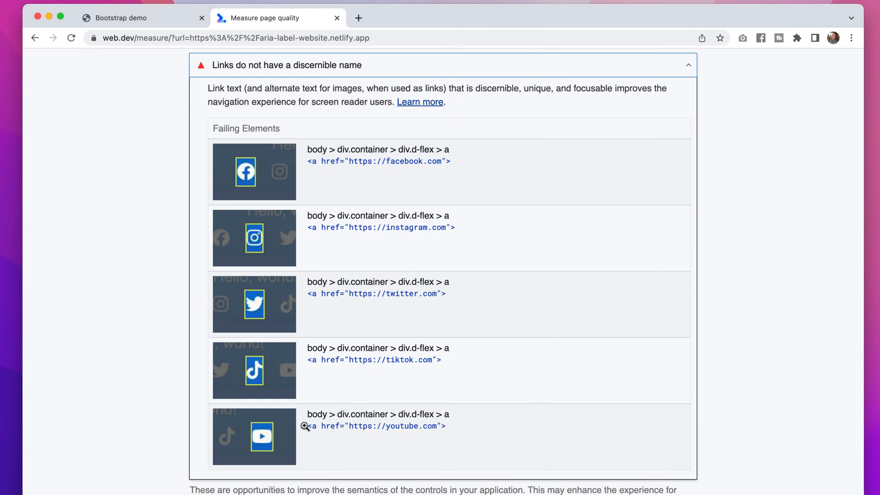
mouse_move(514, 322)
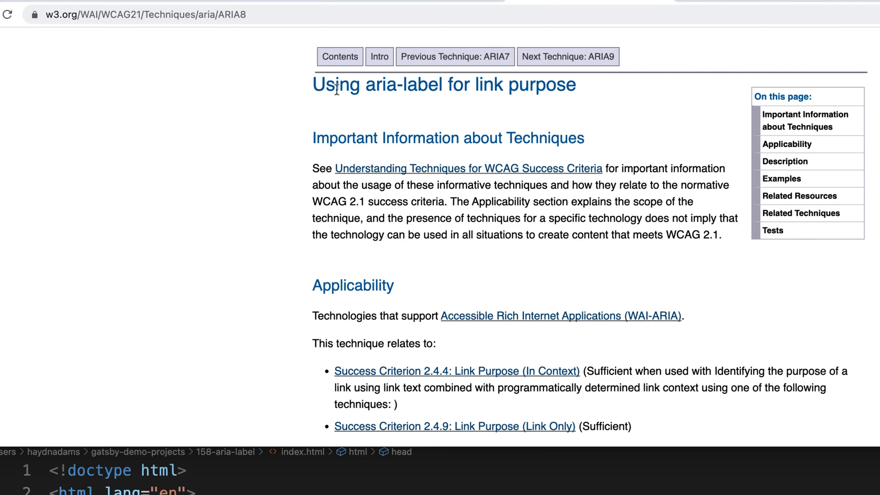
mouse_move(311, 90)
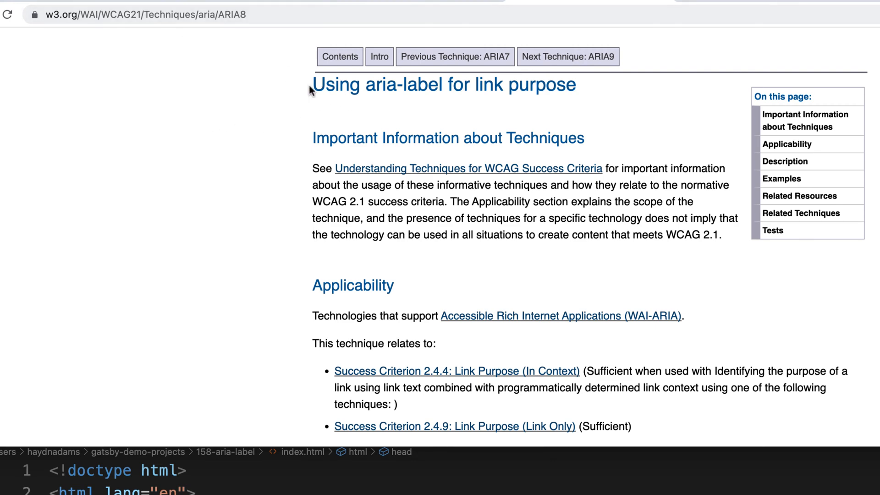
mouse_move(519, 207)
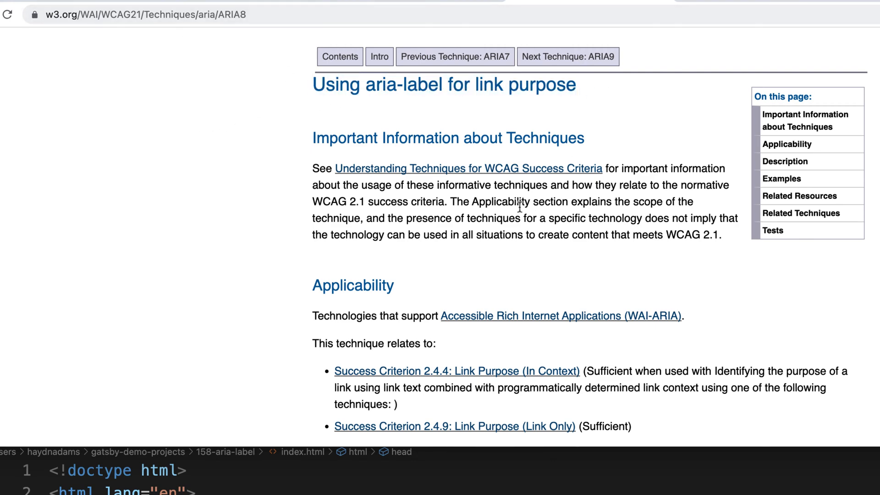
Step: Bring the Description section of the W3C ARIA8 aria-label technique into view
scroll(down, 3)
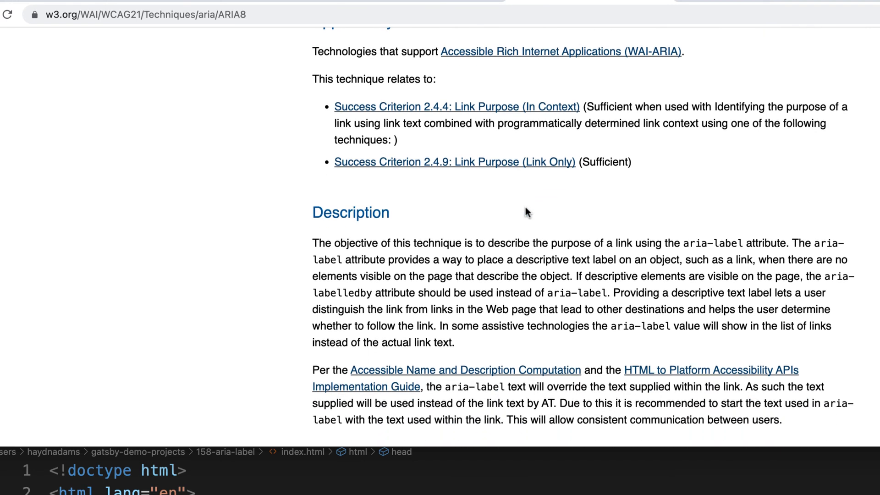
mouse_move(331, 266)
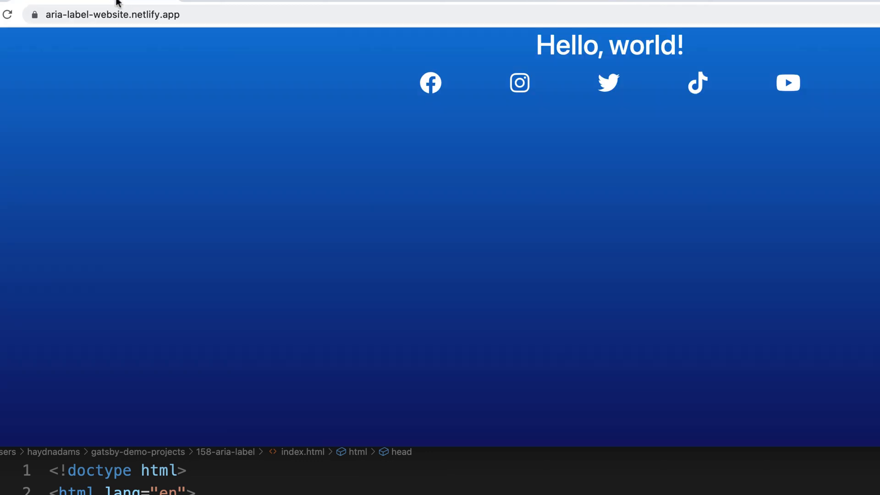
mouse_move(493, 91)
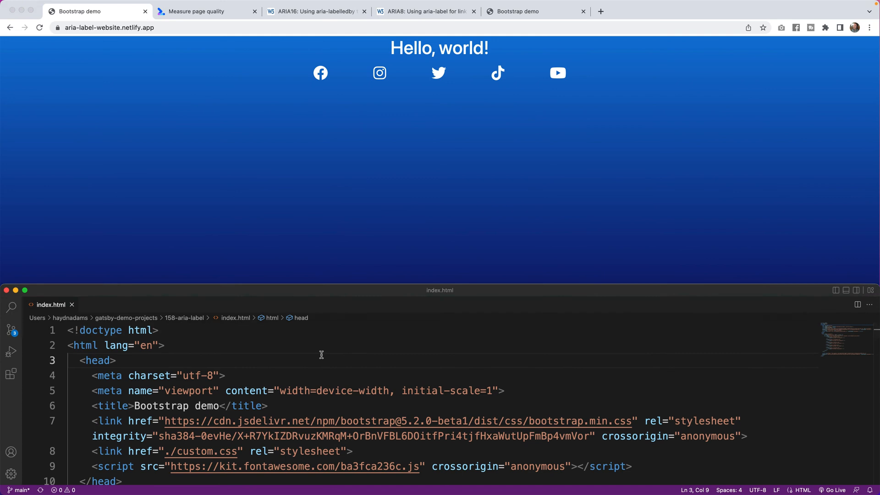
Step: Scroll index.html to the social icon anchors and focus the Instagram link line
scroll(down, 3)
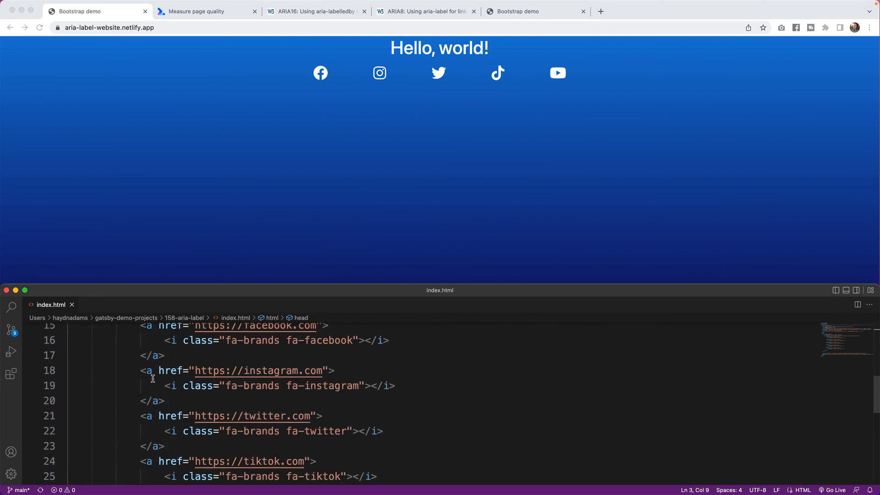
click(140, 401)
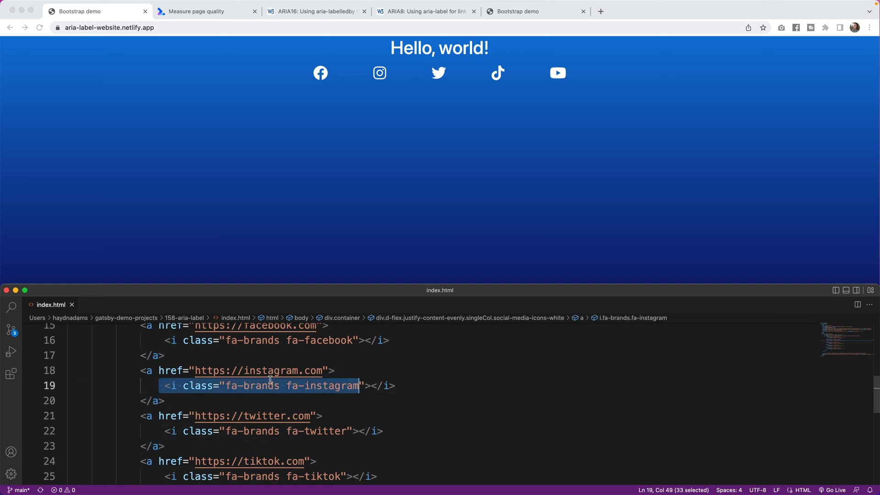
mouse_move(341, 120)
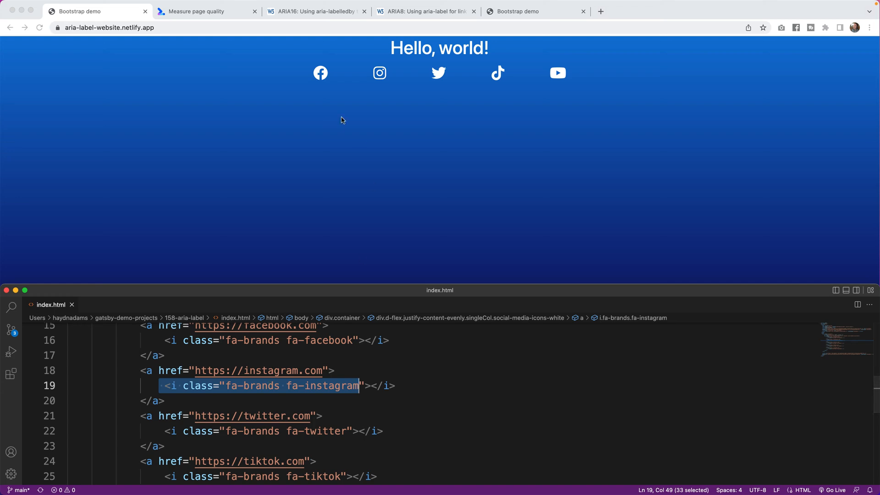
Step: Return to the ARIA8 page and view Example 1's aria-label link markup
click(426, 11)
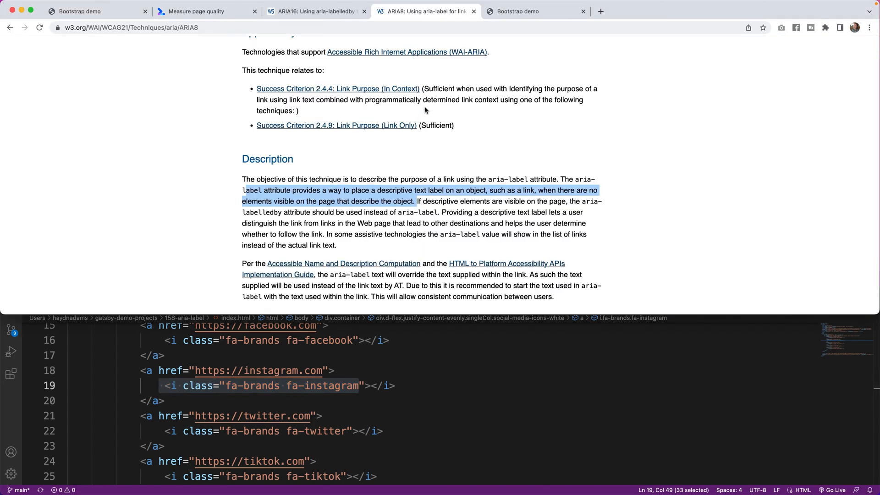
scroll(down, 3)
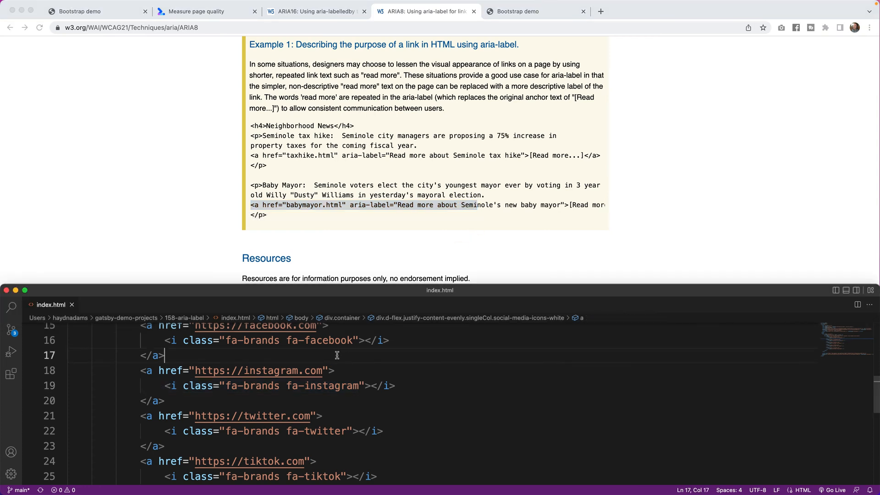
Step: Add aria-label="Link to Facebook" and aria-label="Link to Instagram" to the first two icon links
scroll(up, 3)
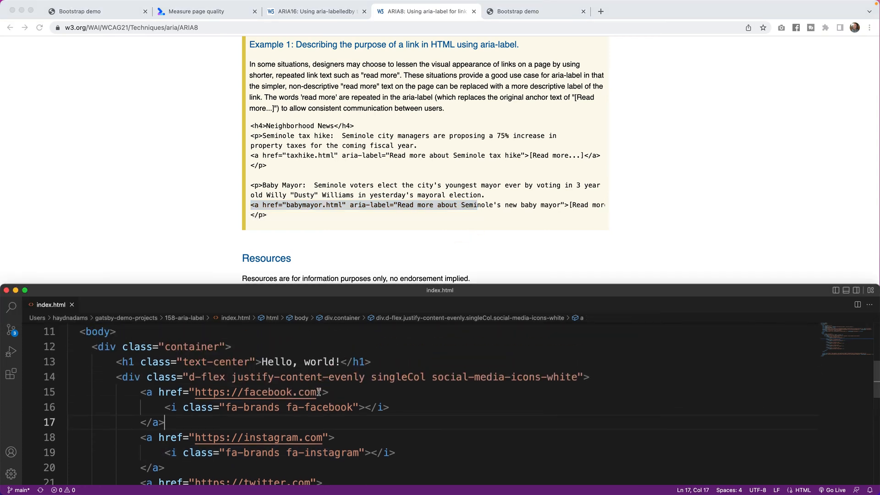
text(ar)
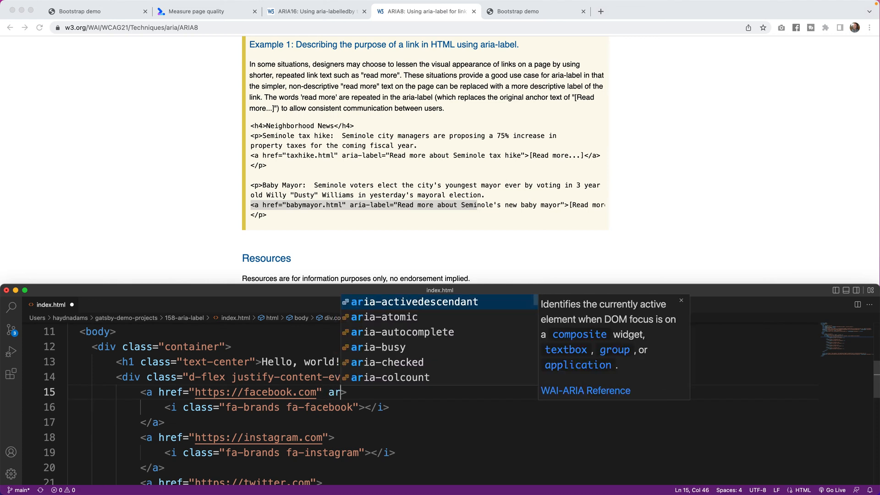
text(oa)
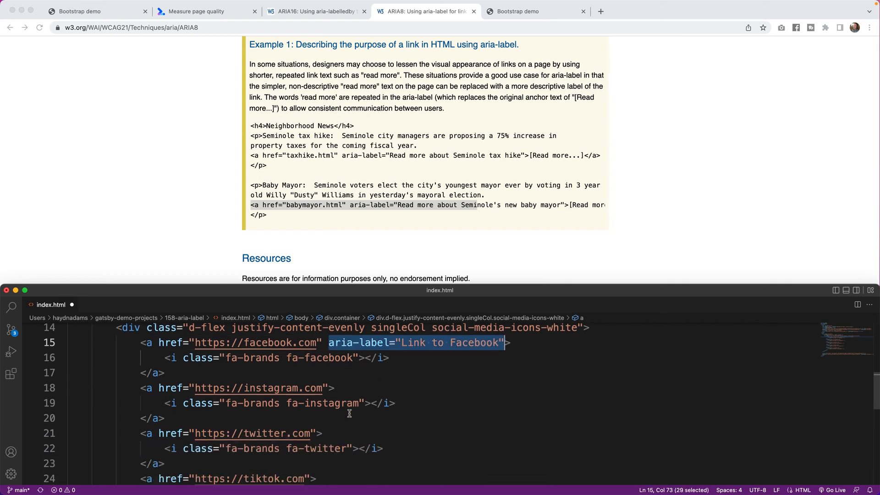
click(335, 386)
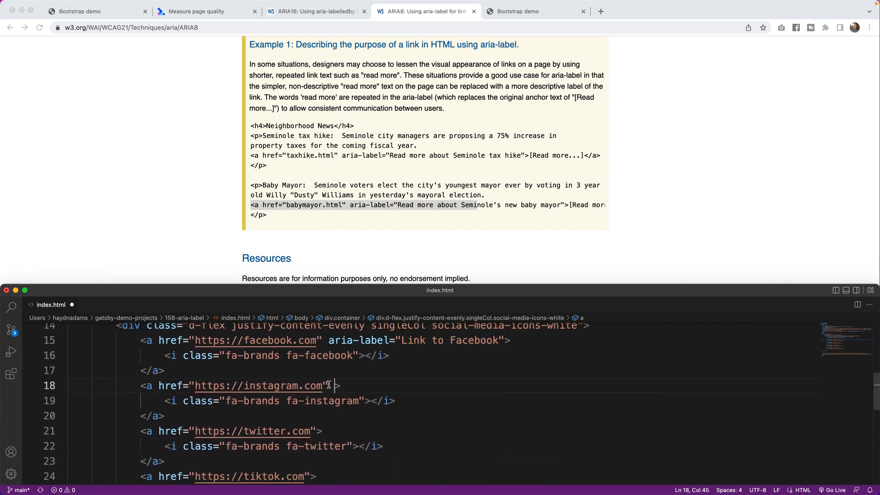
text(aria-label="Link to Instagram)
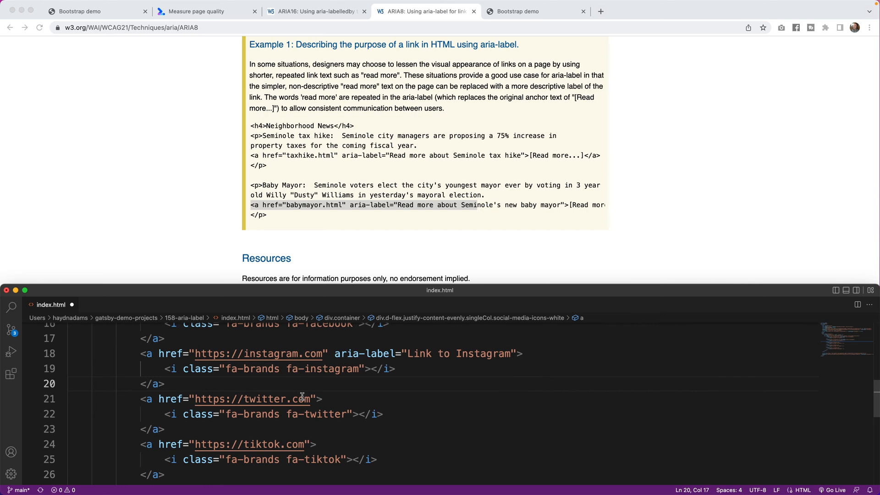
Step: Add aria-labels "Link to Twitter", "Link to TikTok" and "Link to Youtube" to the remaining icon links
text(aria-label="Link to T")
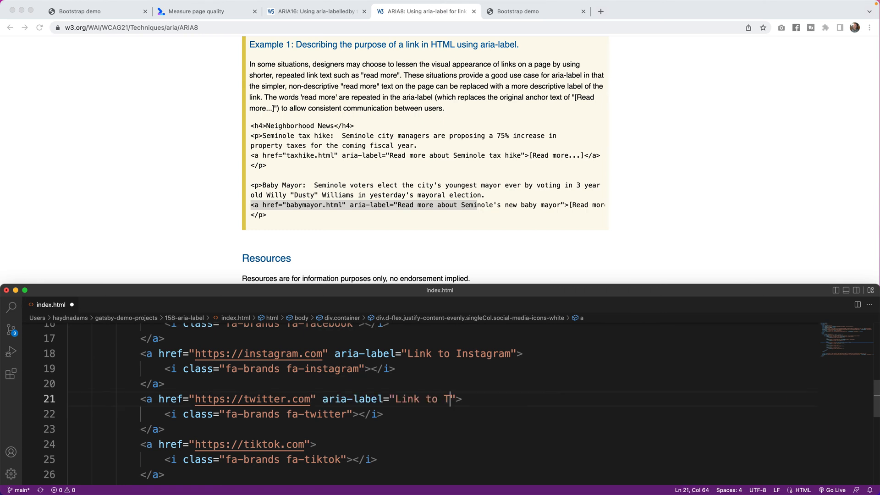
text(witter)
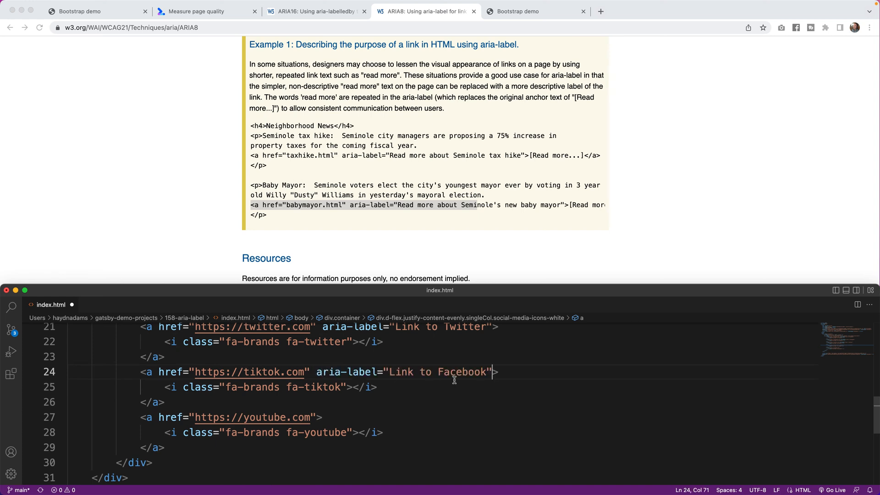
text(TikTo)
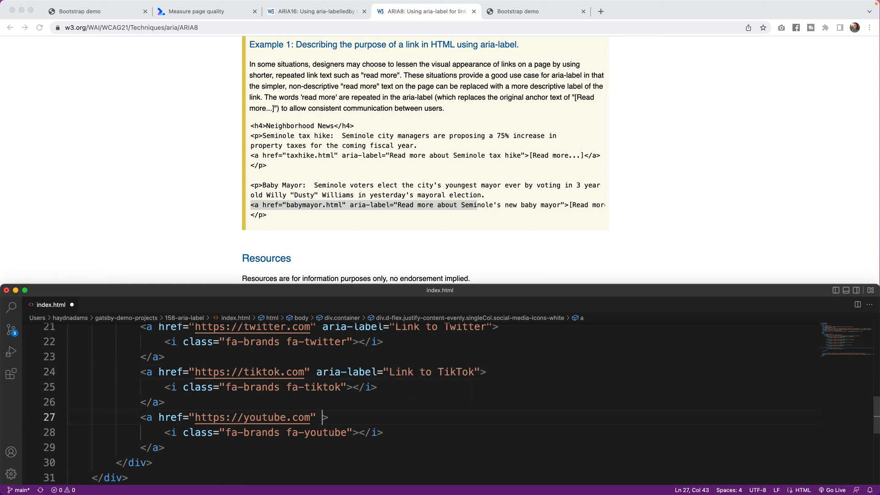
text(aria-label="Link to Yo)
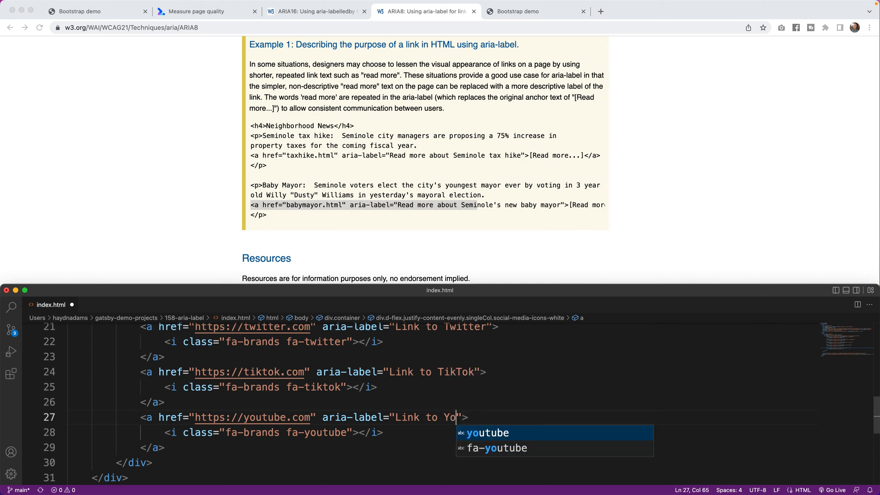
text(utube)
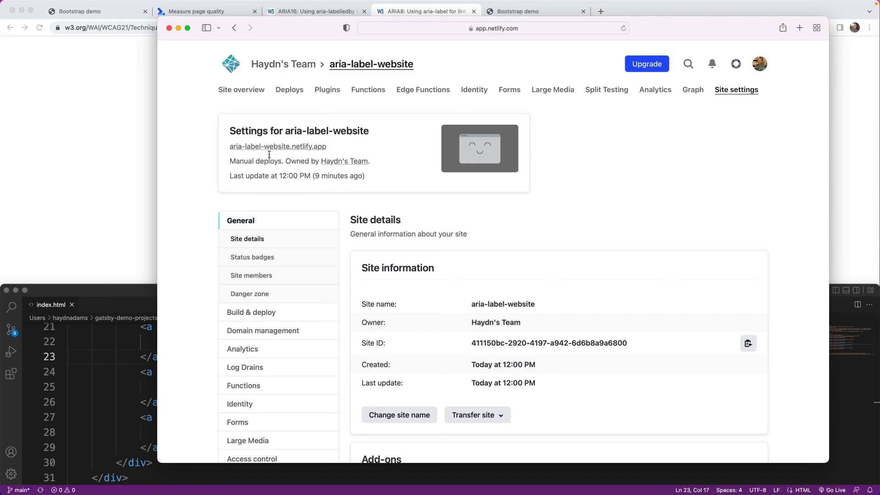
Step: View the new Netlify production deploy, check the live site, grab its URL and return to Measure
click(241, 89)
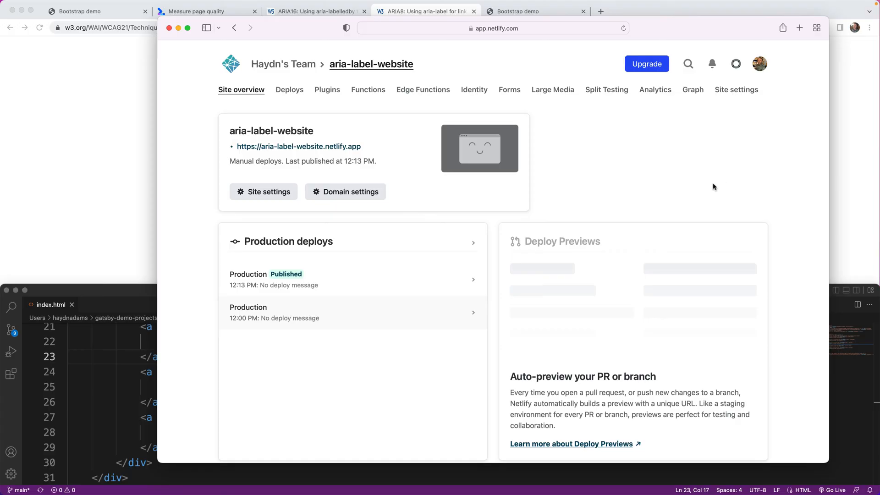
click(425, 11)
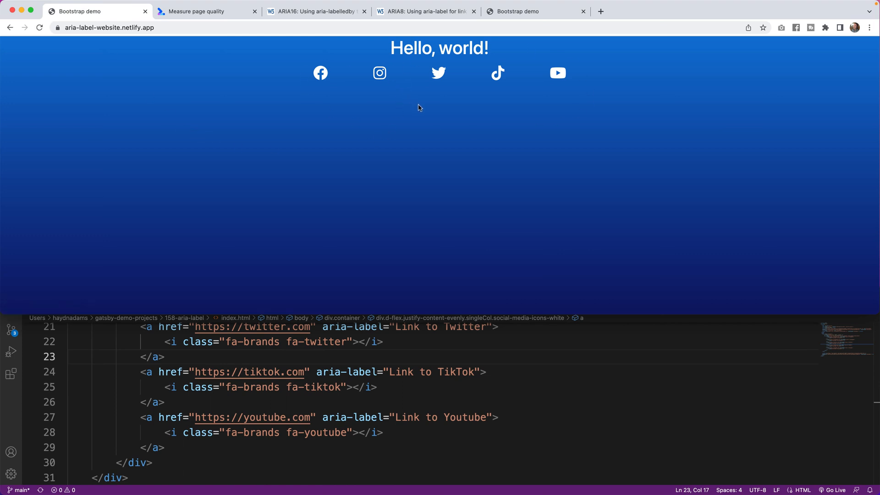
click(109, 27)
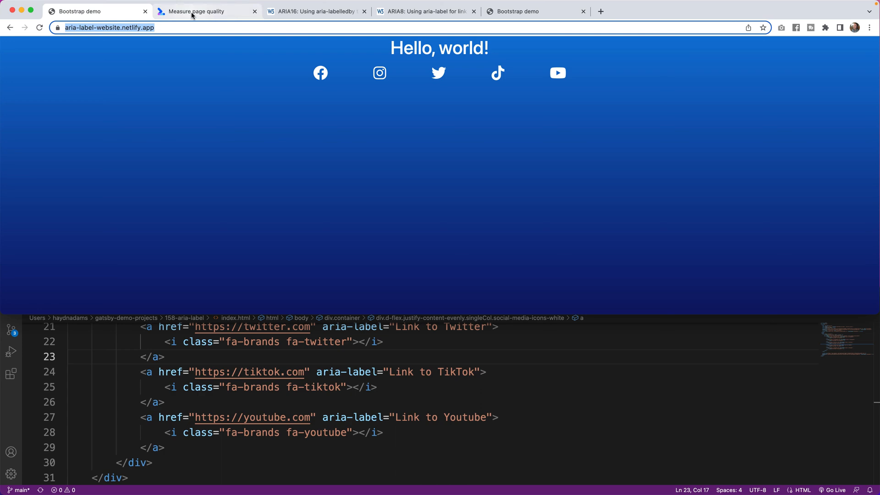
click(207, 11)
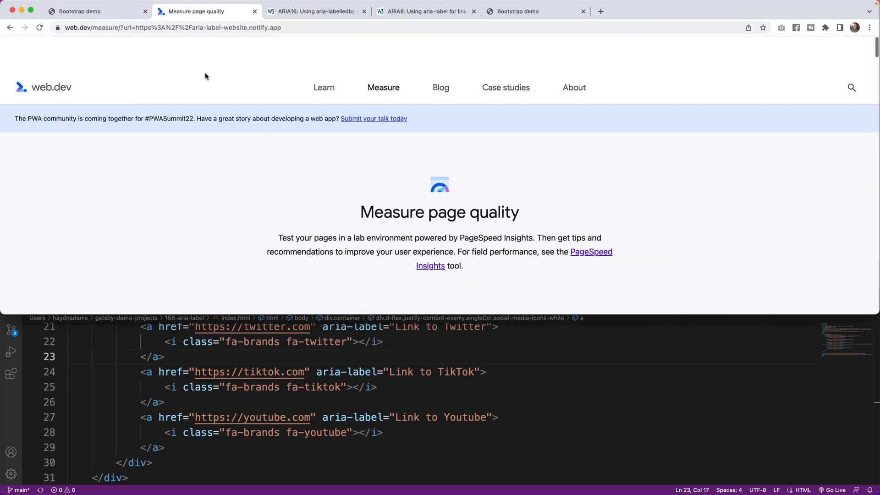
Step: Run a fresh audit of the live site URL, yielding Accessibility 100
scroll(down, 3)
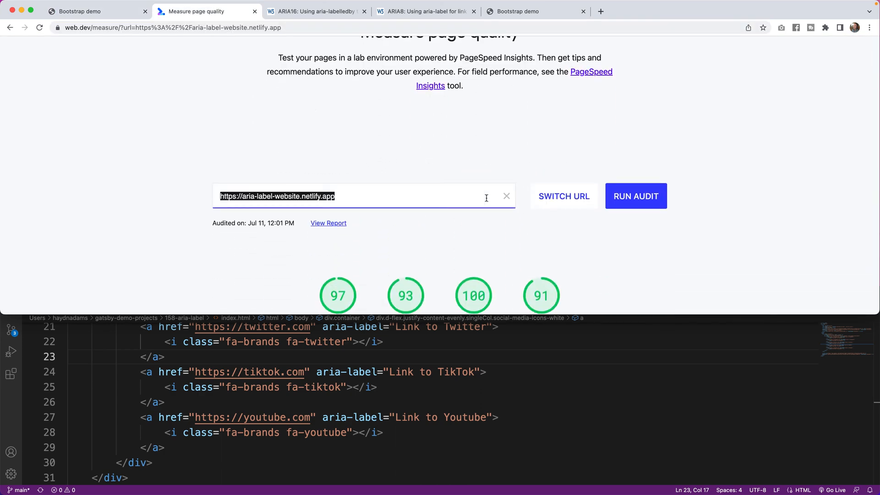
click(636, 197)
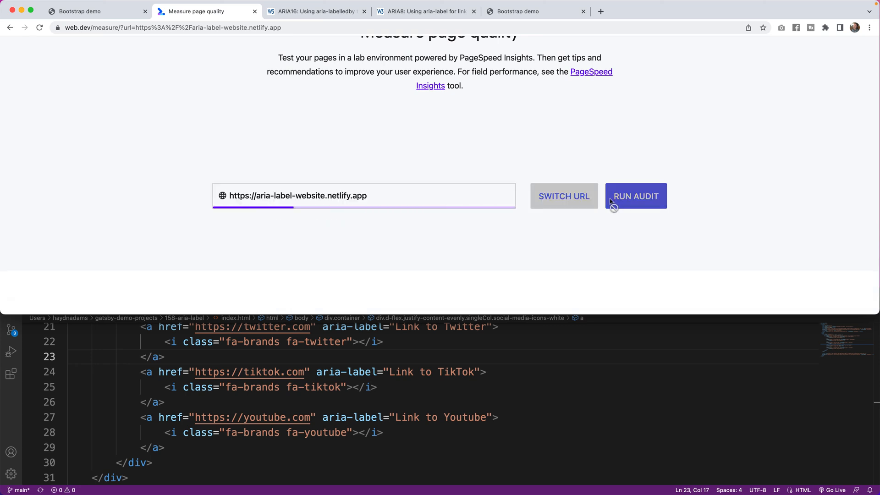
mouse_move(360, 219)
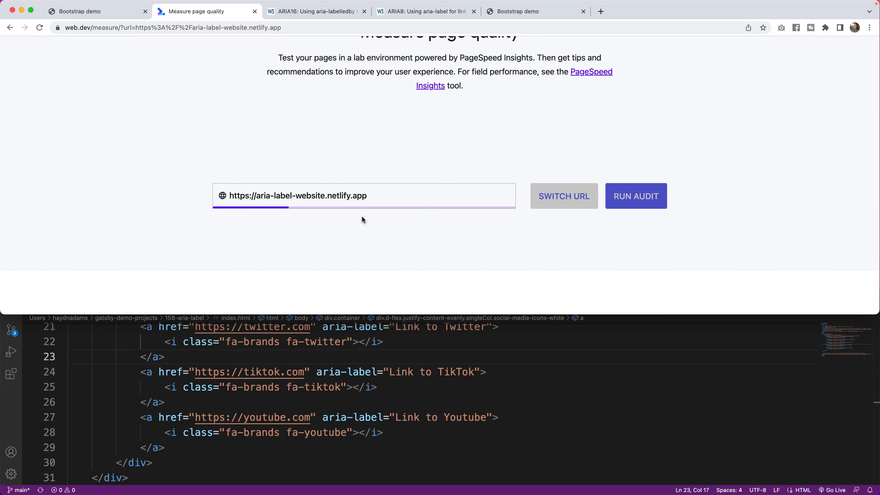
mouse_move(301, 137)
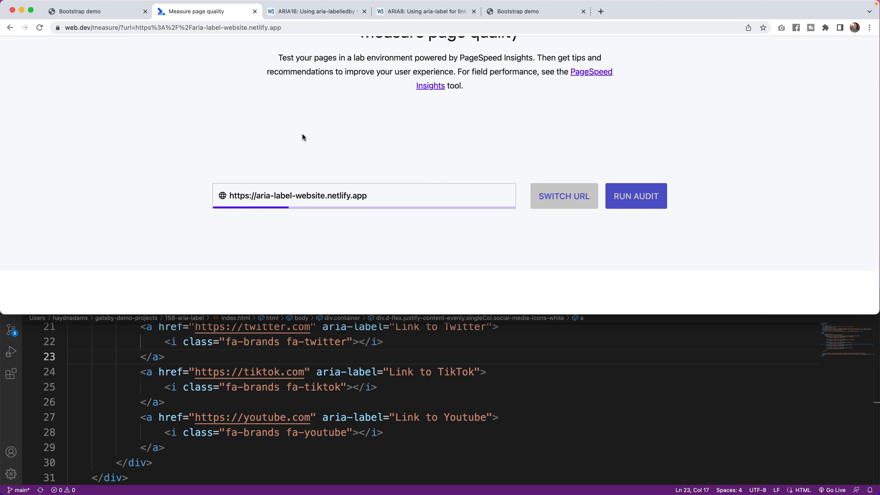
mouse_move(431, 239)
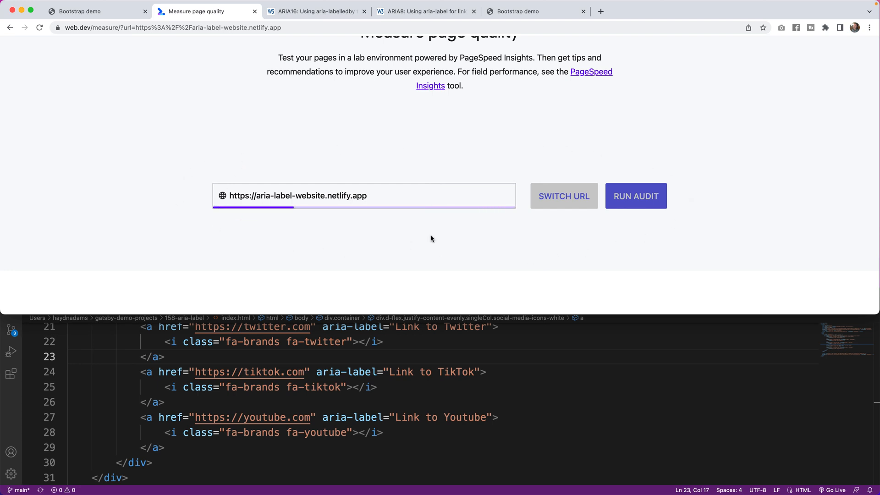
mouse_move(340, 233)
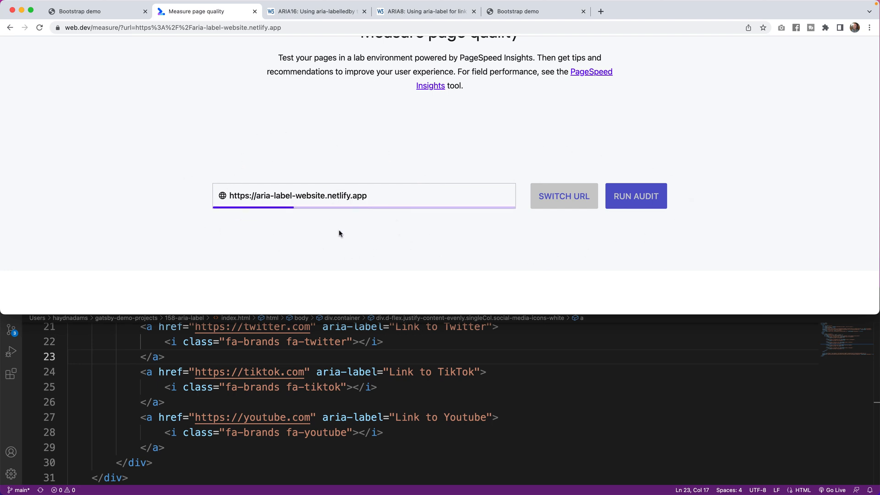
click(636, 196)
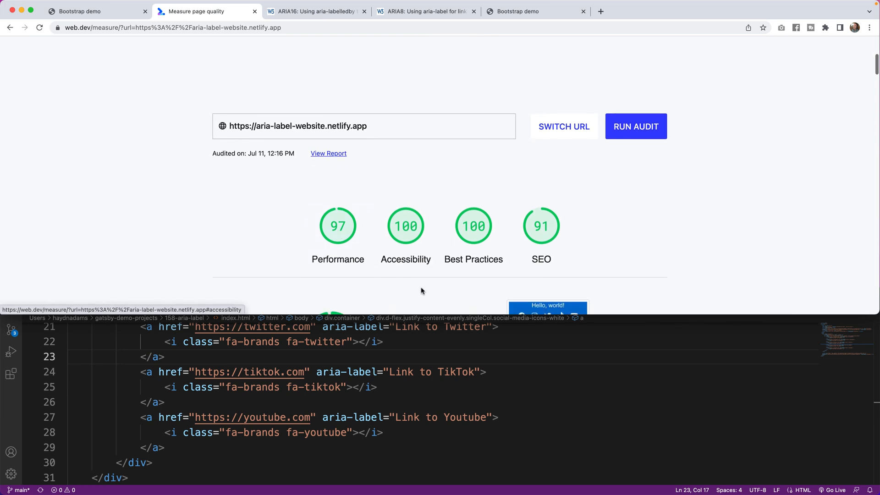
mouse_move(369, 253)
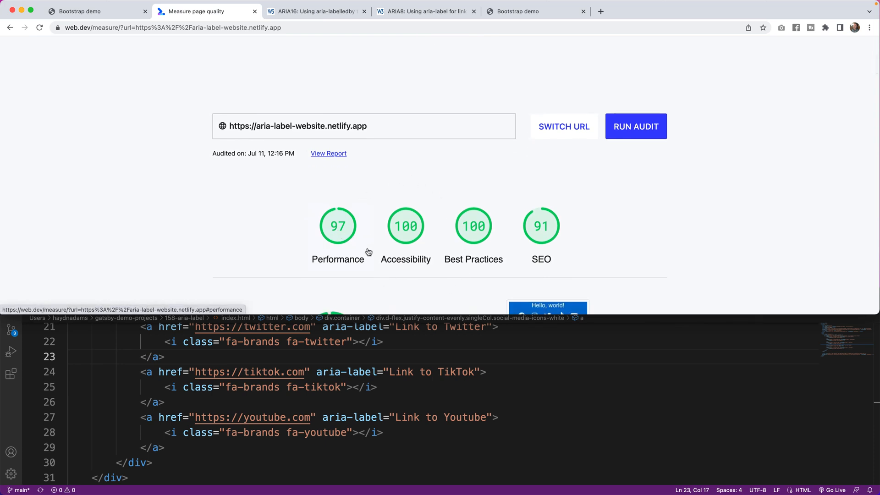
Step: Scroll the report to the Accessibility section showing 100 with 12 passed audits
scroll(down, 3)
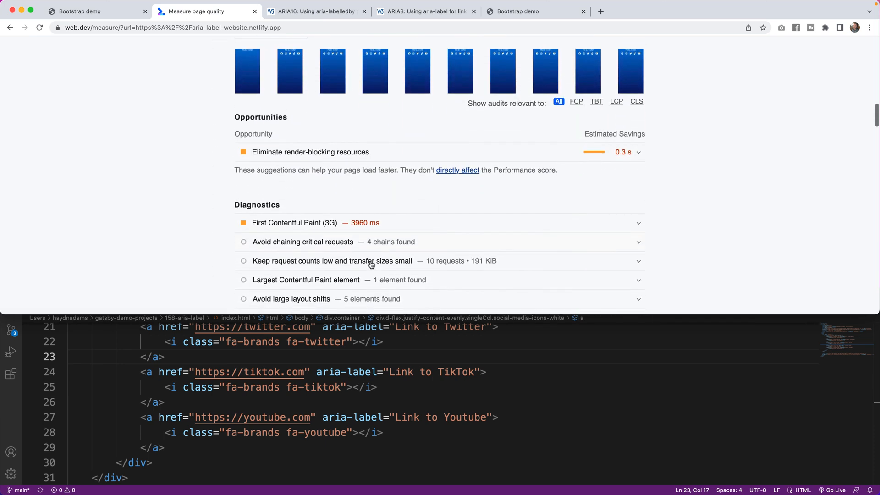
scroll(down, 3)
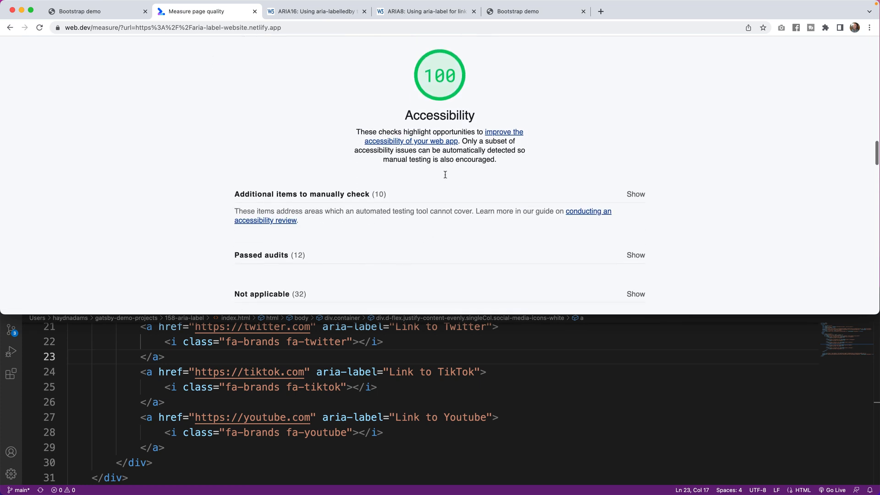
mouse_move(206, 266)
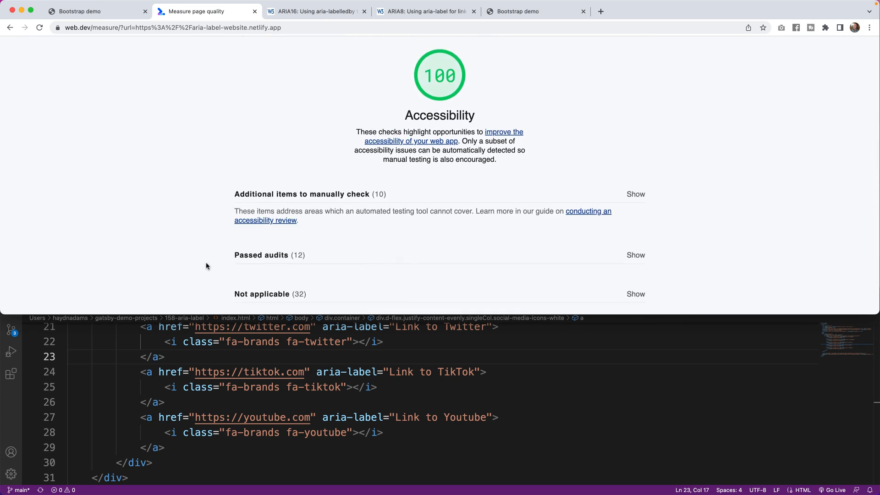
mouse_move(380, 406)
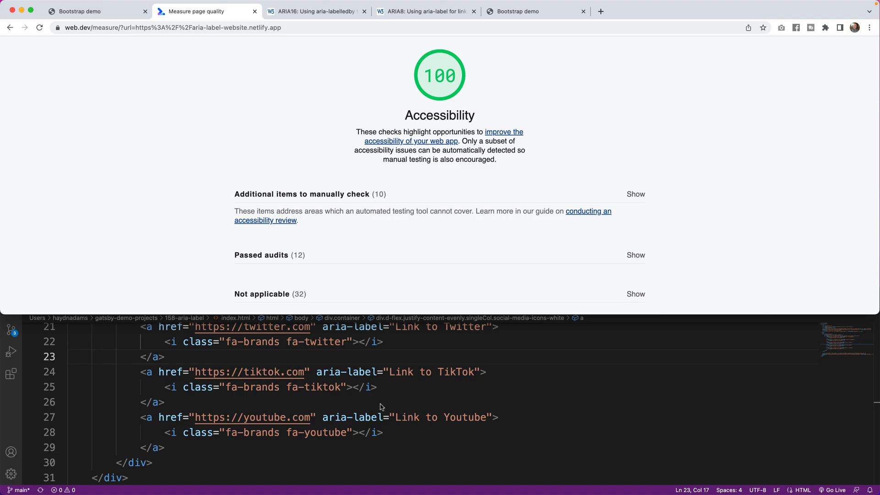